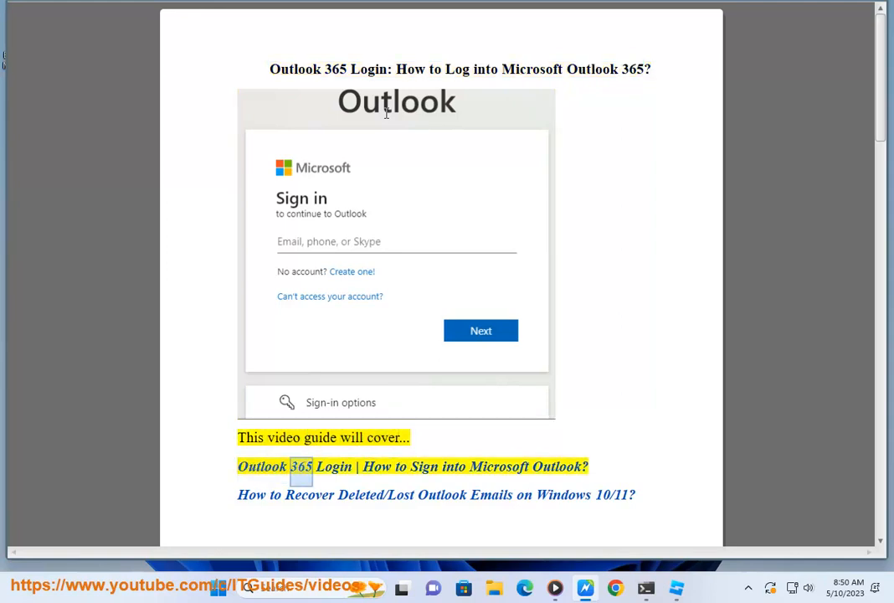
Start reading the title, overview and section ONE aloud, scrolling with the highlighted sentence.
double_click(557, 466)
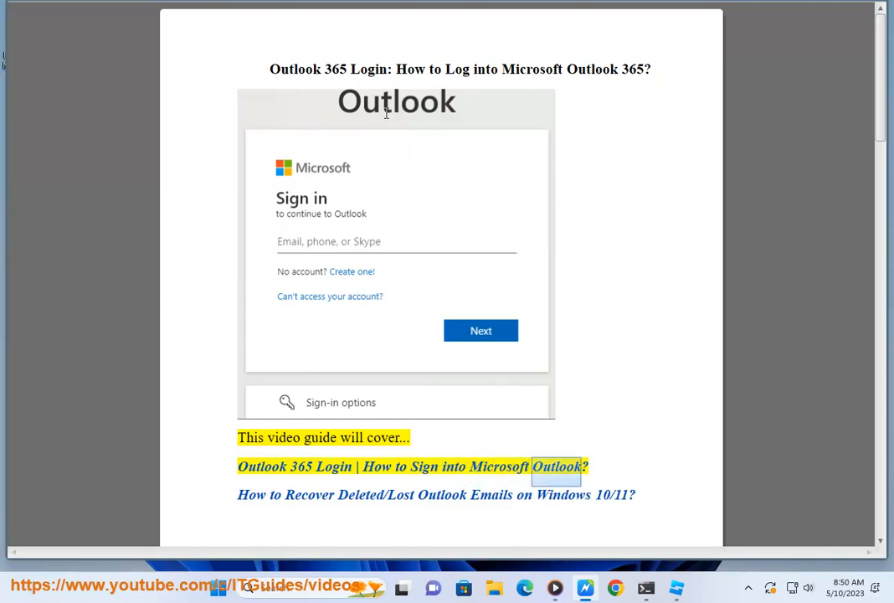
double_click(441, 494)
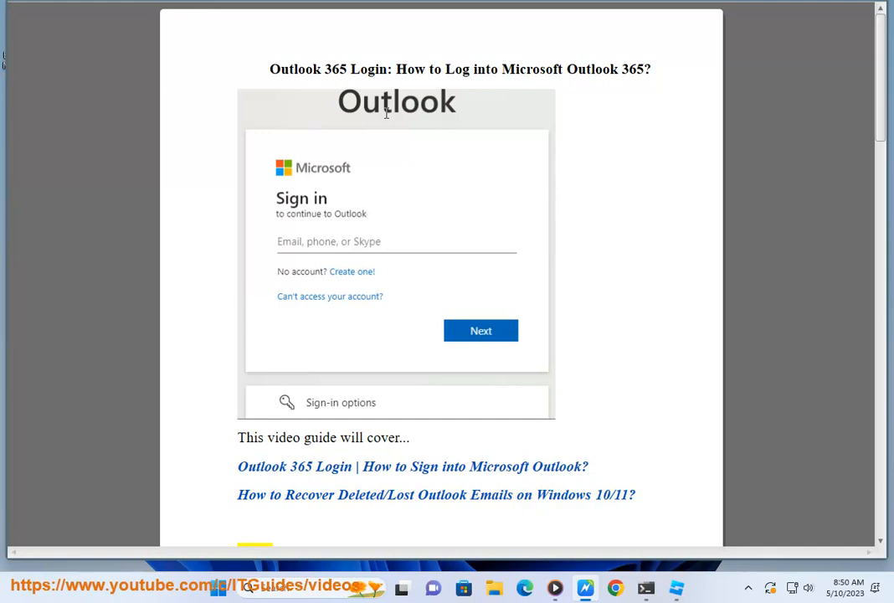
scroll(down, 3)
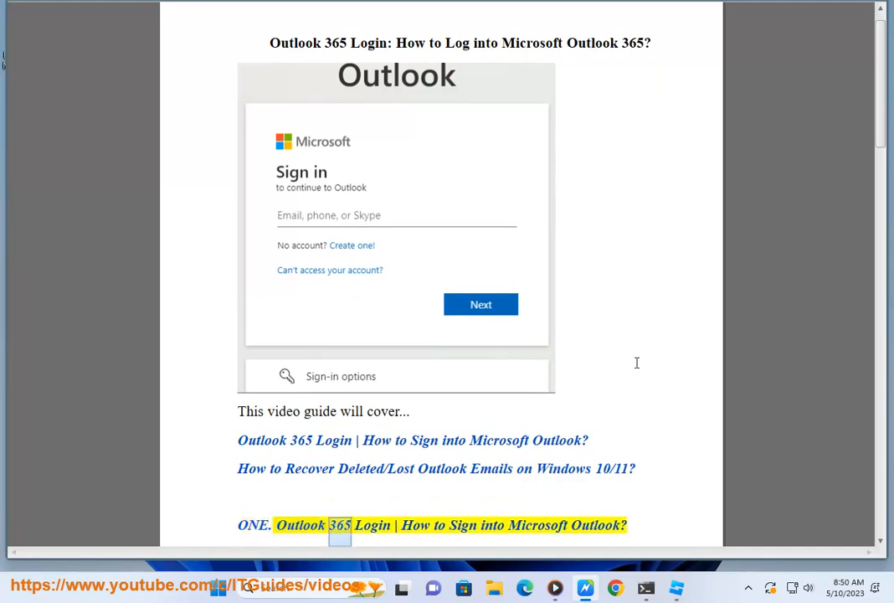
scroll(down, 3)
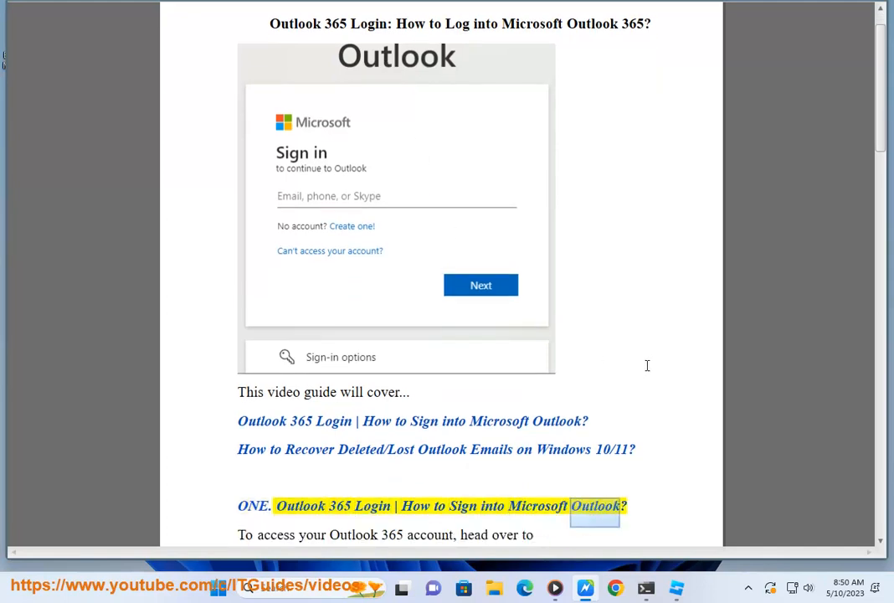
scroll(down, 3)
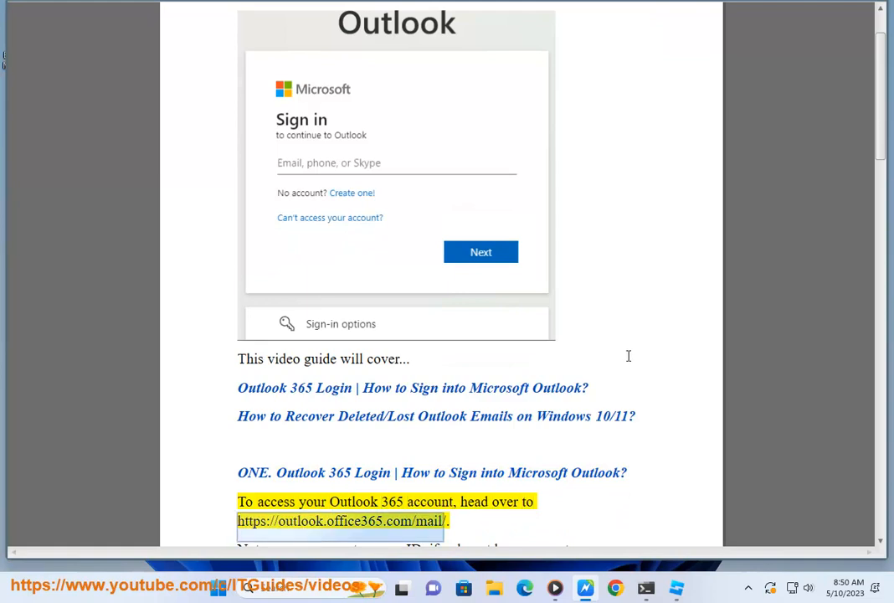
mouse_move(624, 363)
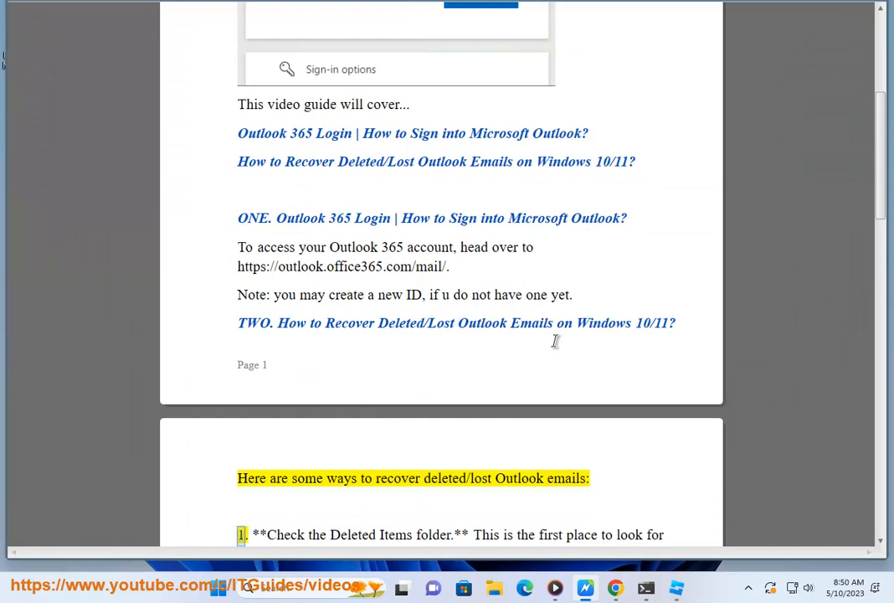
Follow playback through recovery methods one to three, scrolling down with the highlight.
scroll(down, 3)
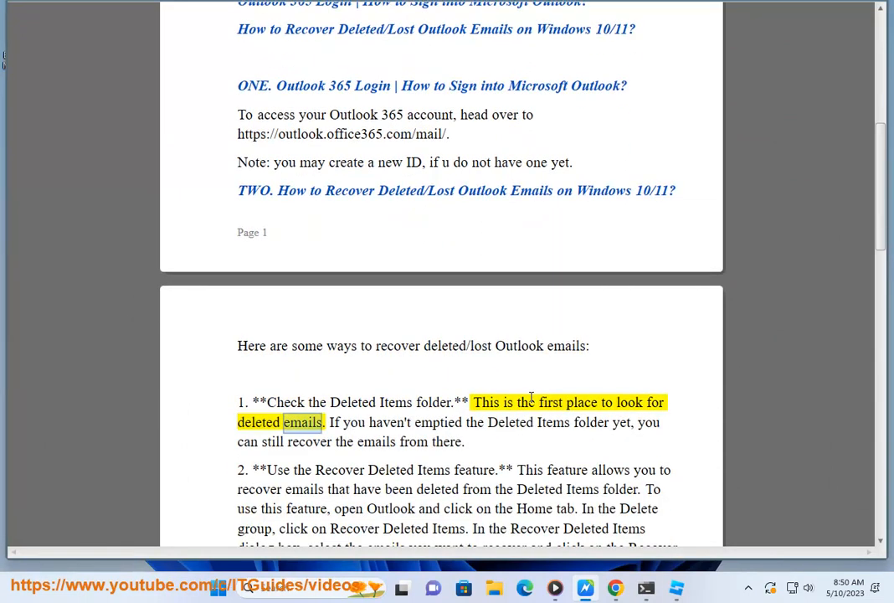
scroll(down, 3)
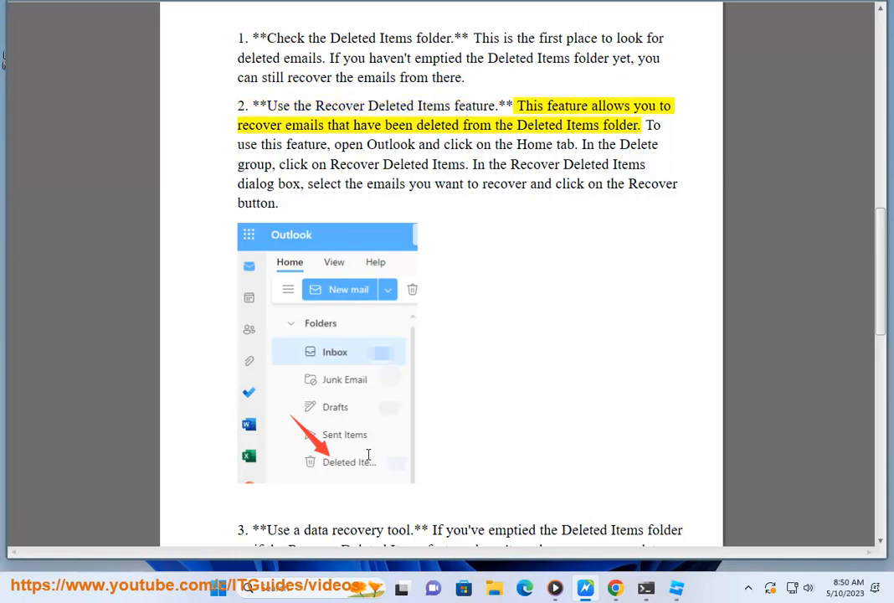
double_click(436, 125)
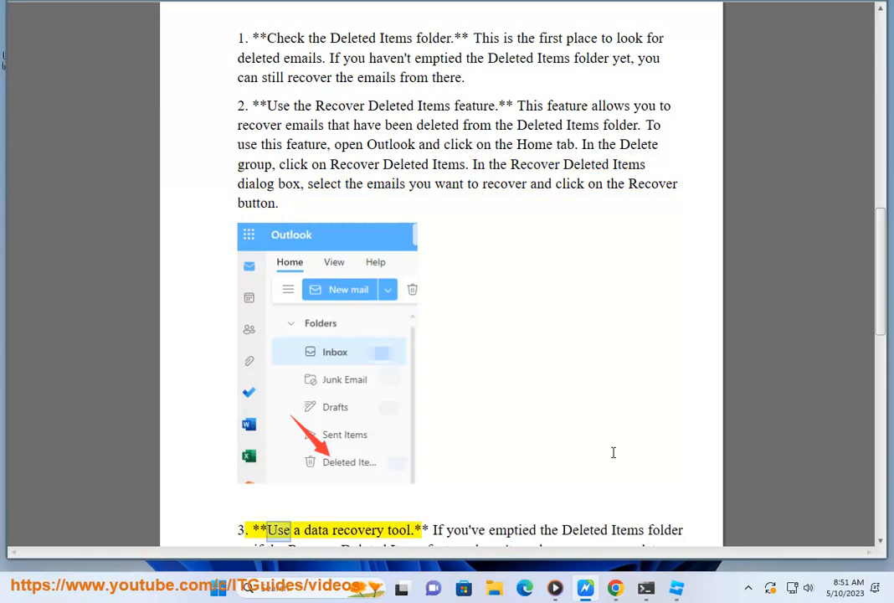
scroll(down, 3)
text(FF)
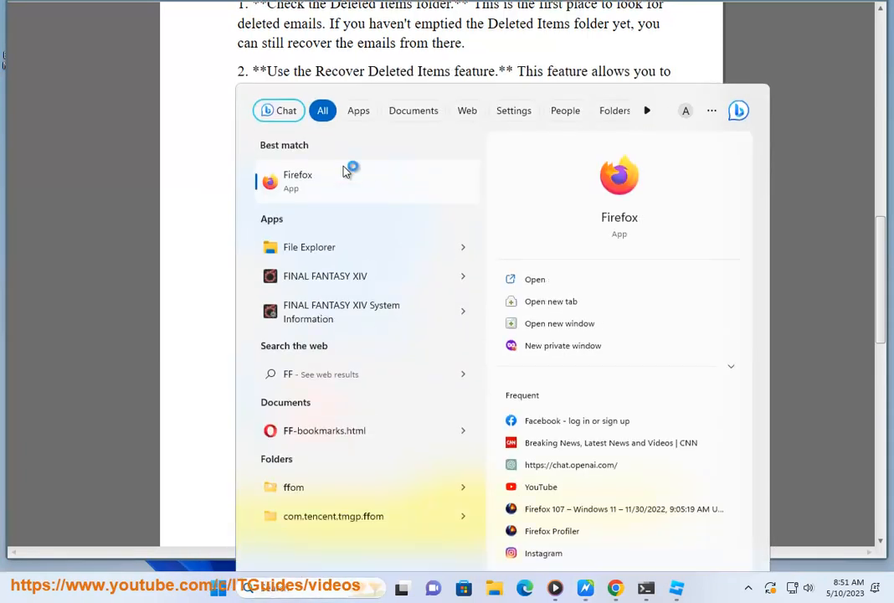
Launch Firefox from the Start search best match while reading continues.
click(298, 180)
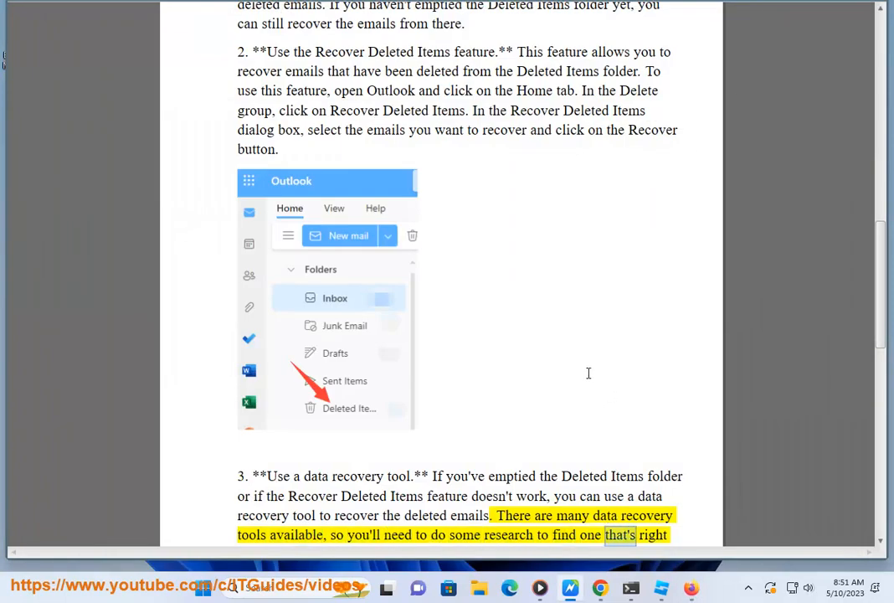
scroll(down, 3)
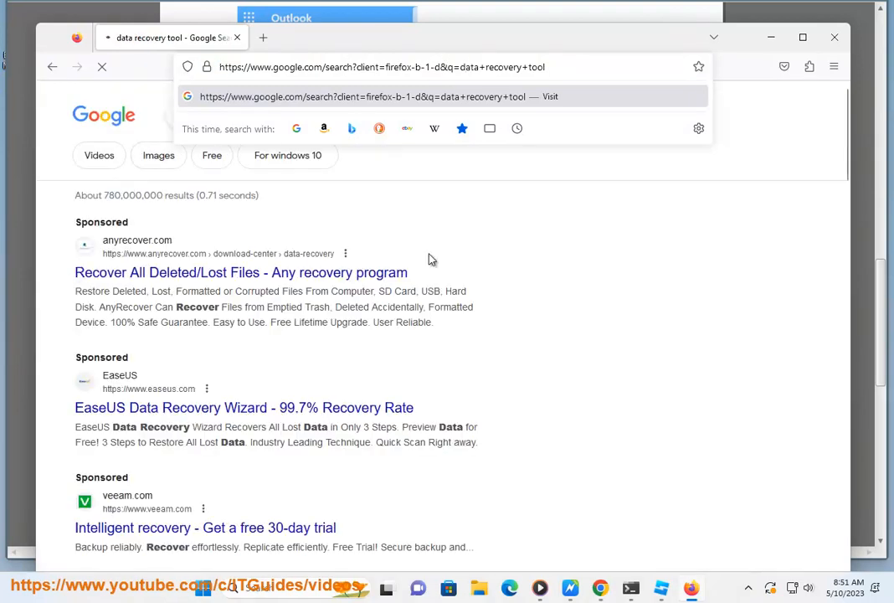
Scroll down as reading moves on to method four, contacting the email provider.
scroll(down, 3)
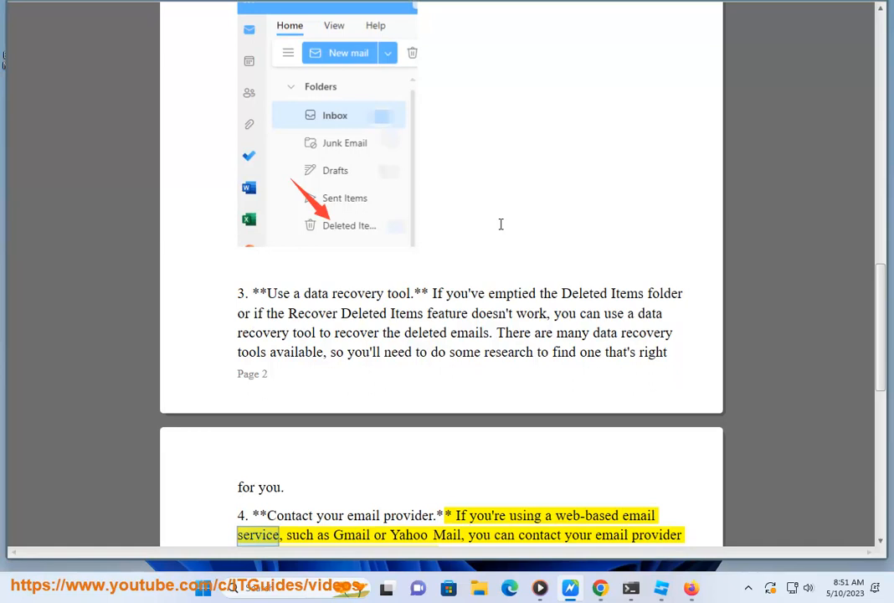
Scroll through method four and the first tip, using Deleted Items sparingly.
scroll(down, 3)
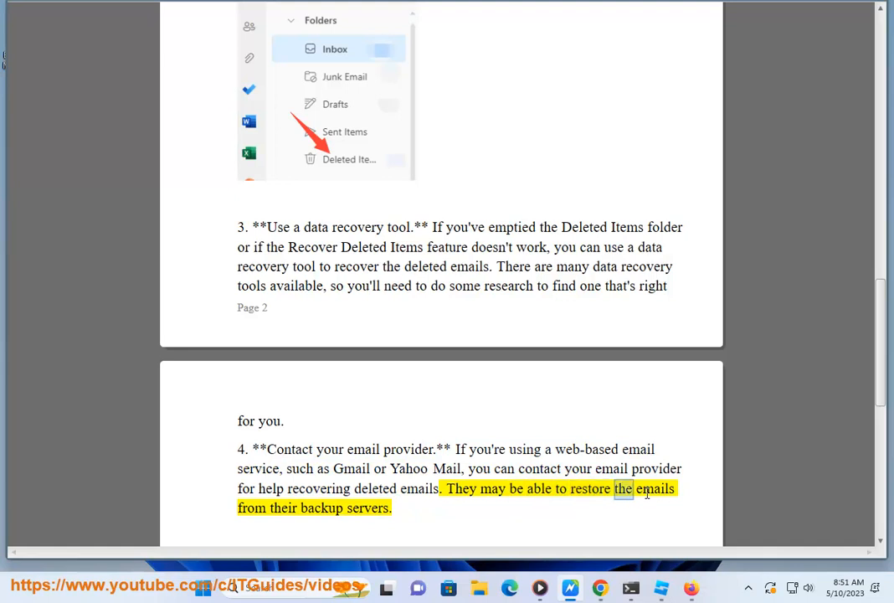
scroll(down, 3)
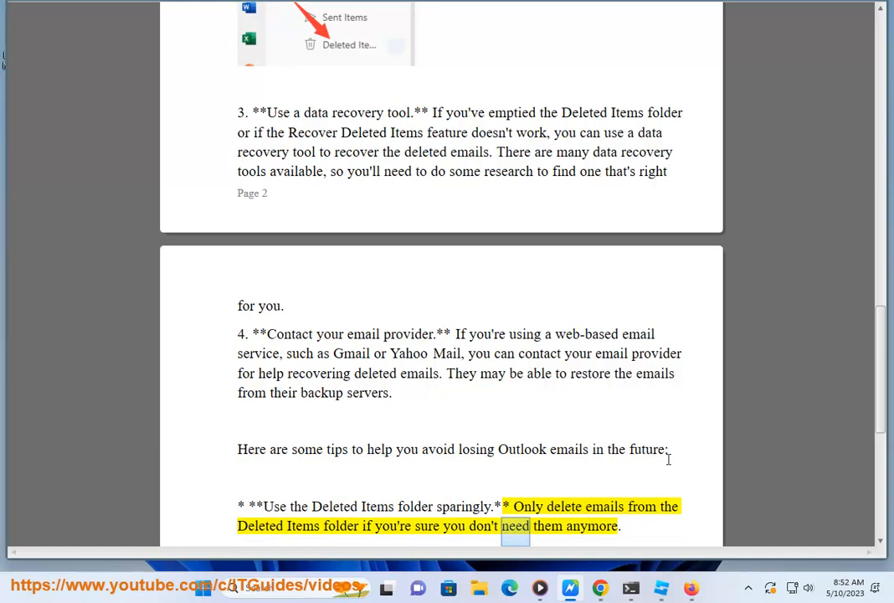
Scroll along as the backup, data-recovery-scan and contact-provider tips are read aloud.
scroll(down, 3)
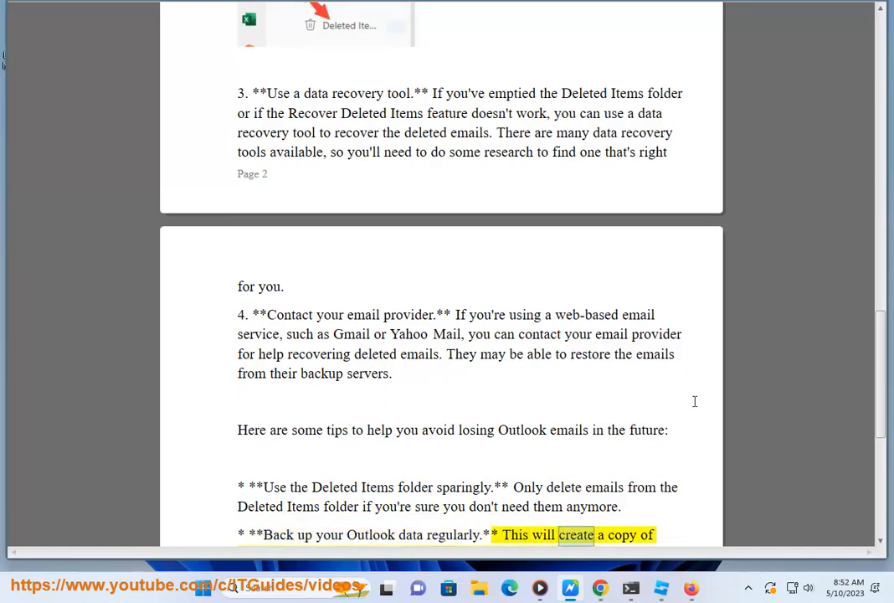
scroll(down, 3)
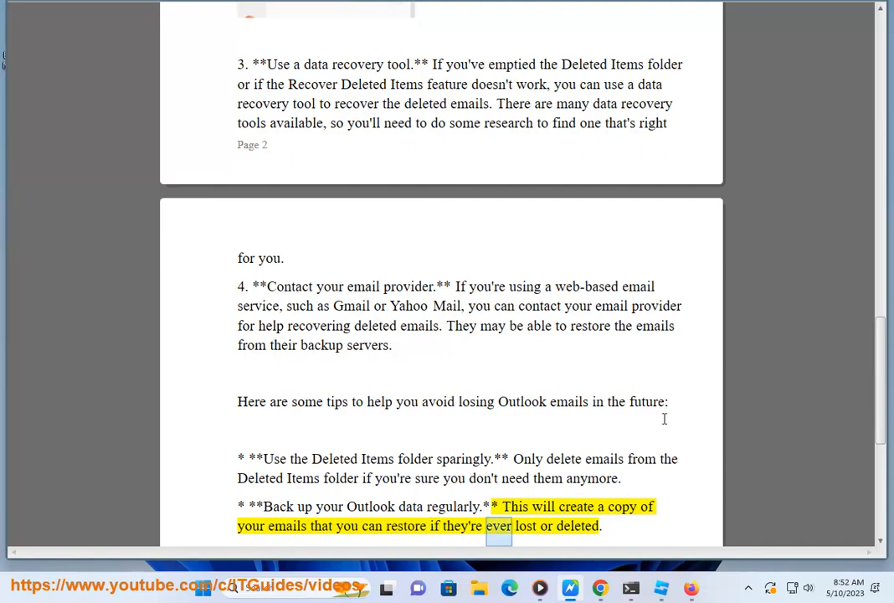
scroll(down, 3)
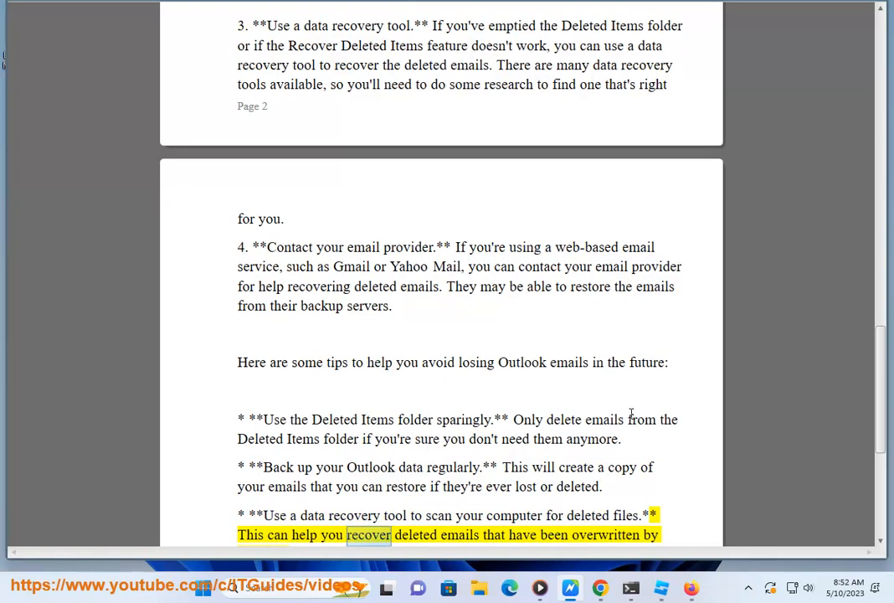
scroll(down, 3)
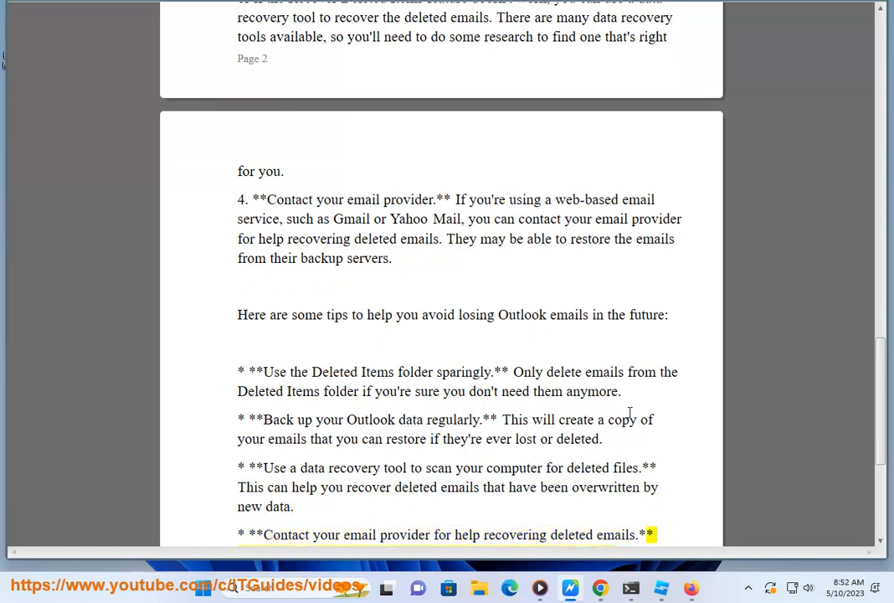
scroll(down, 3)
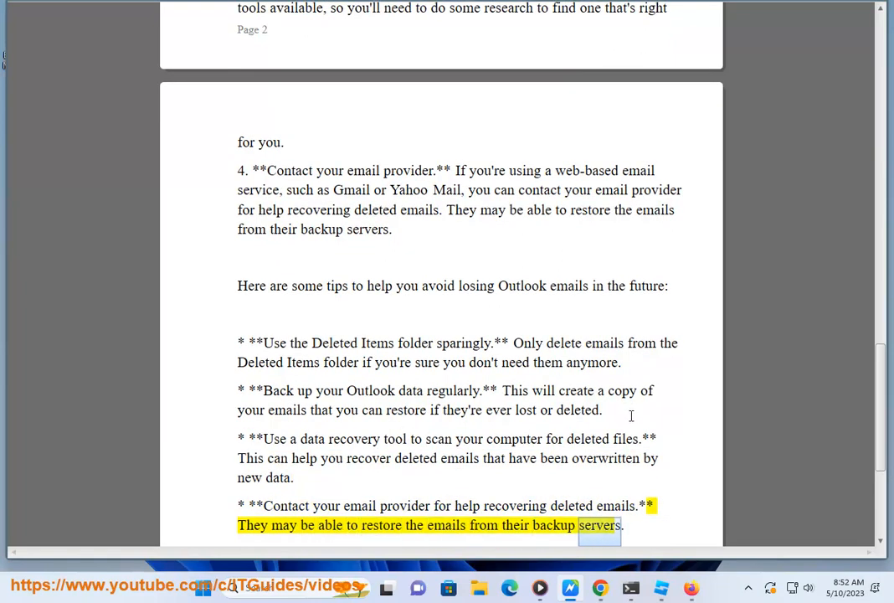